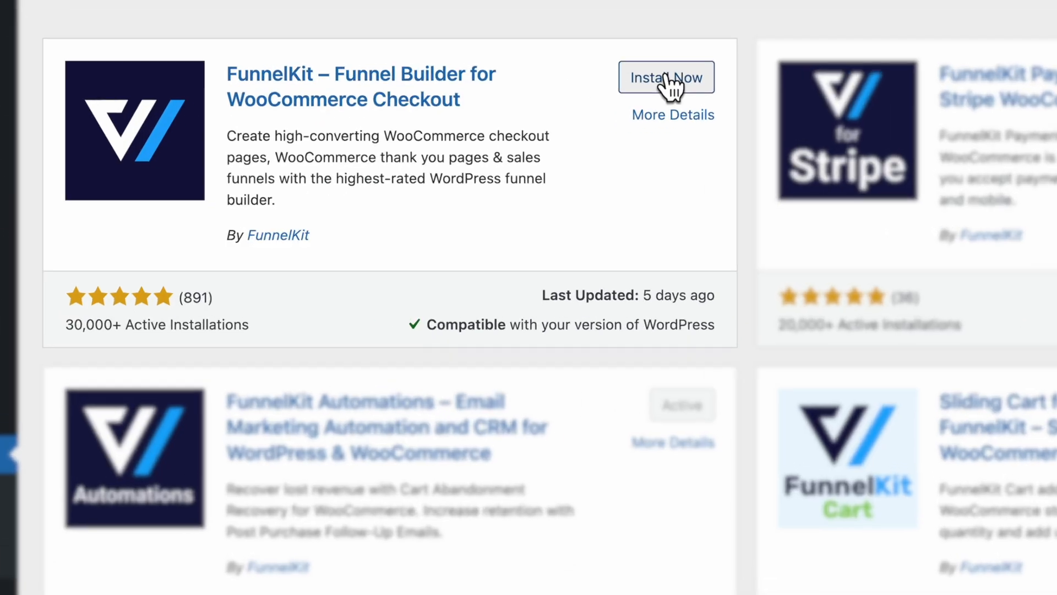
# Step: Install FunnelKit Funnel Builder from Plugins > Add New and activate it
pyautogui.click(666, 77)
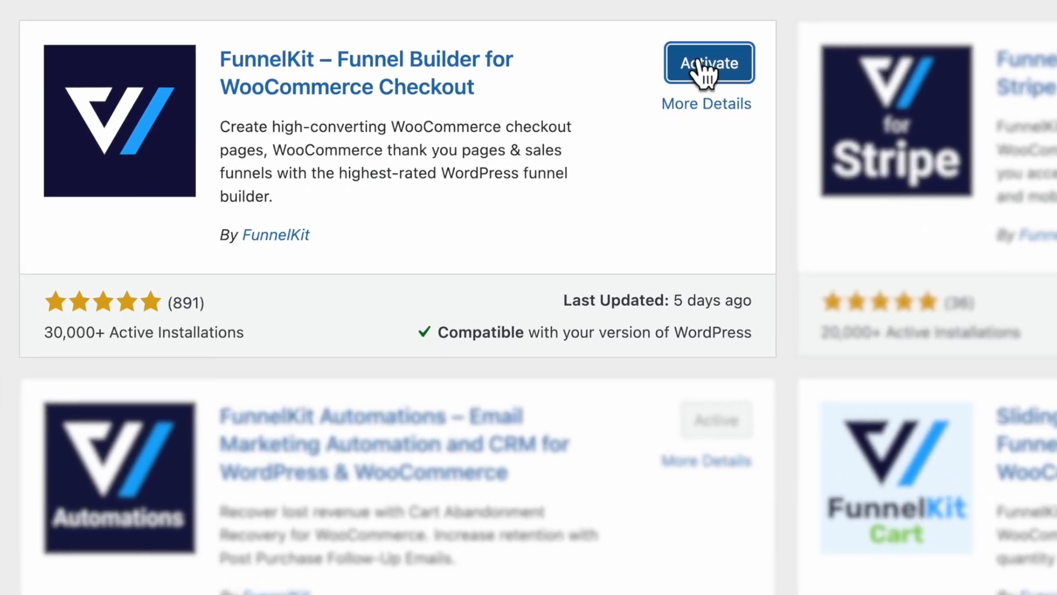
pyautogui.click(709, 63)
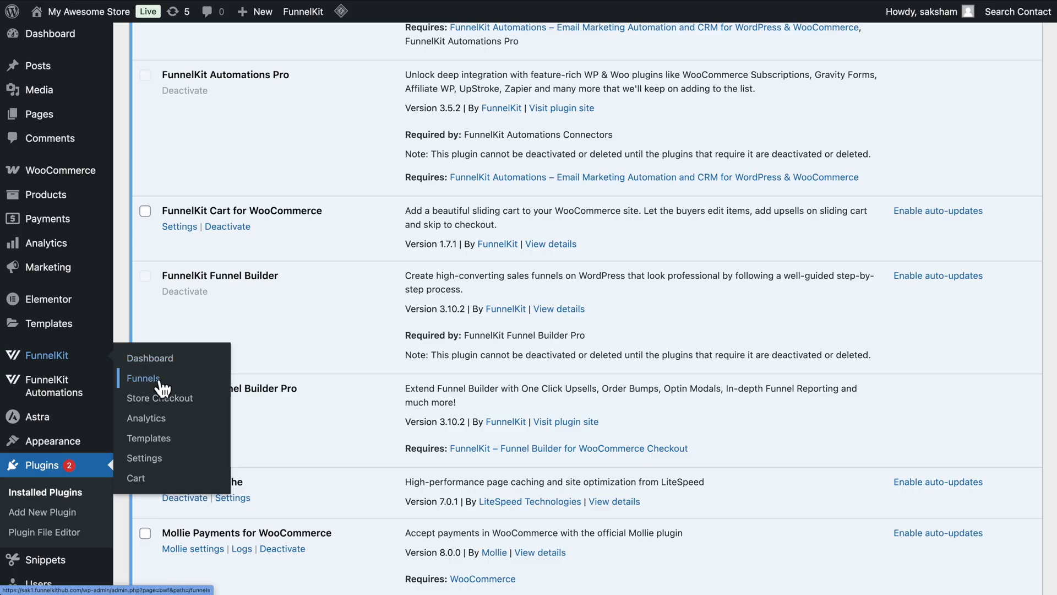
# Step: Open FunnelKit Store Checkout and start creating a store checkout from the template library
pyautogui.click(161, 397)
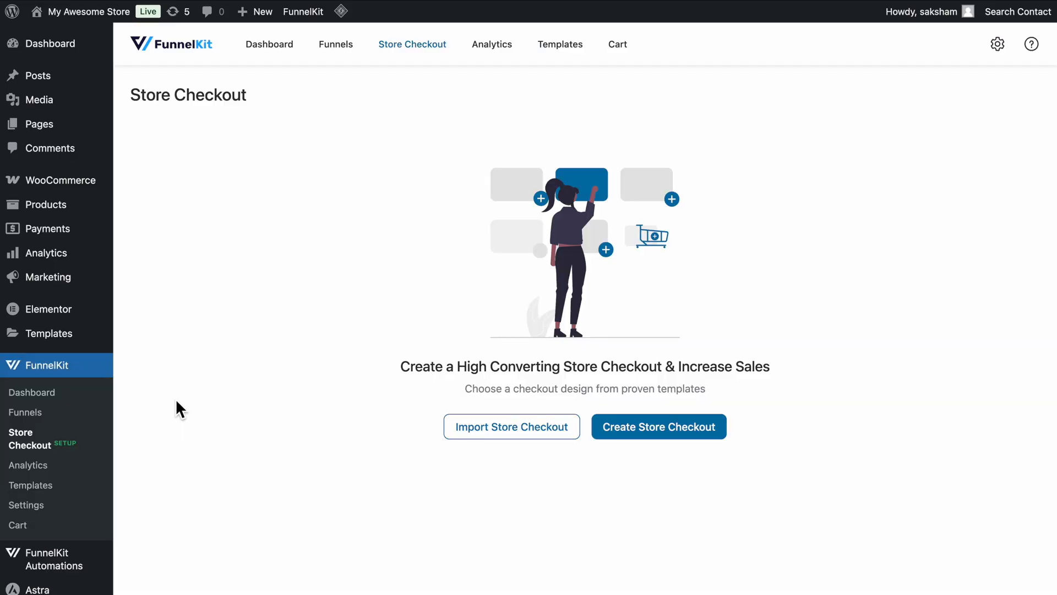
pyautogui.click(658, 426)
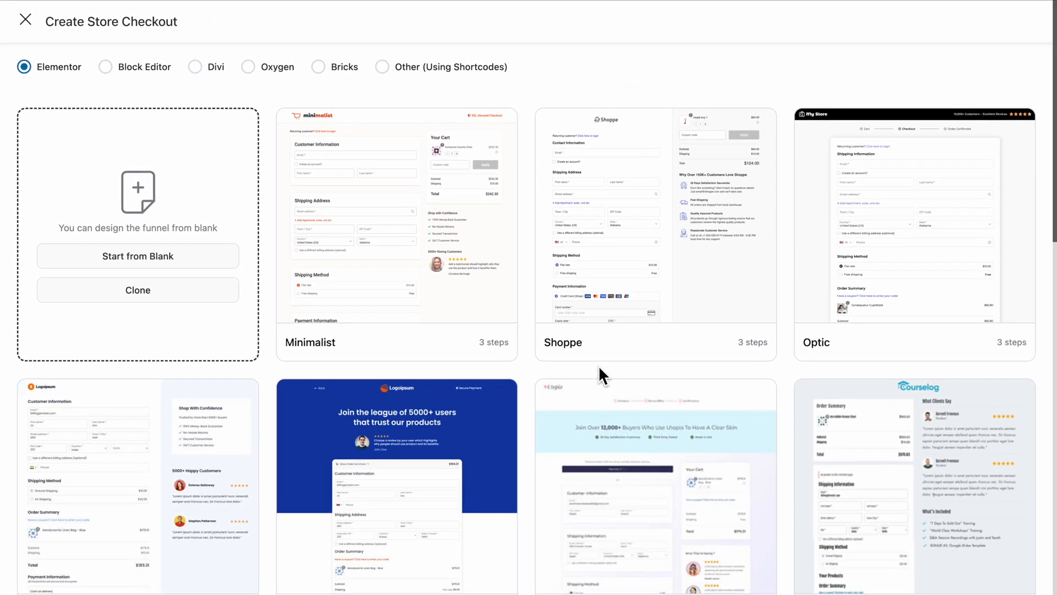
# Step: Preview the Livewire template from further down the template library
pyautogui.scroll(-3)
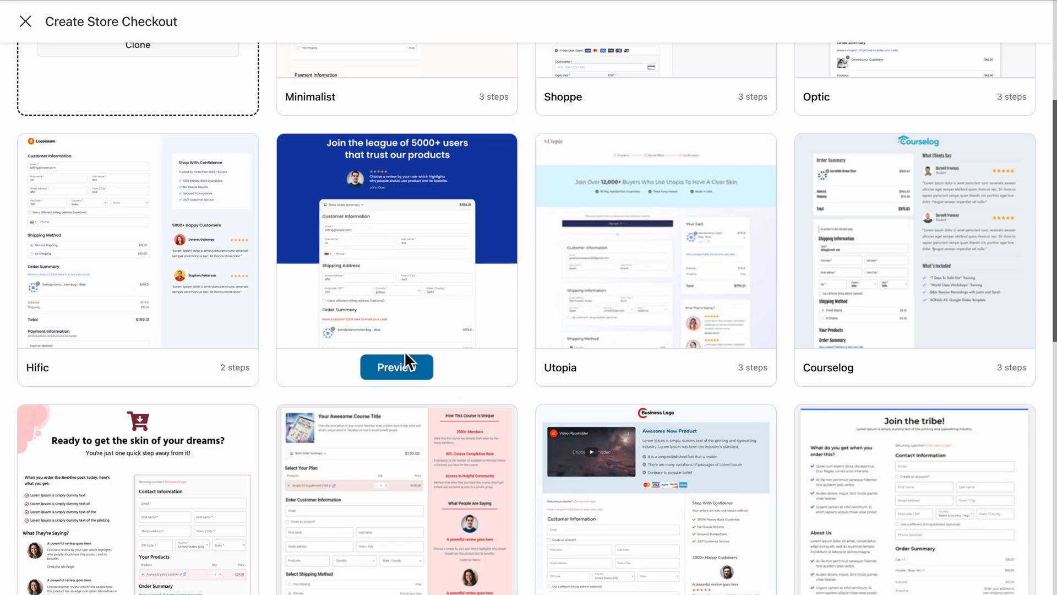
pyautogui.click(397, 367)
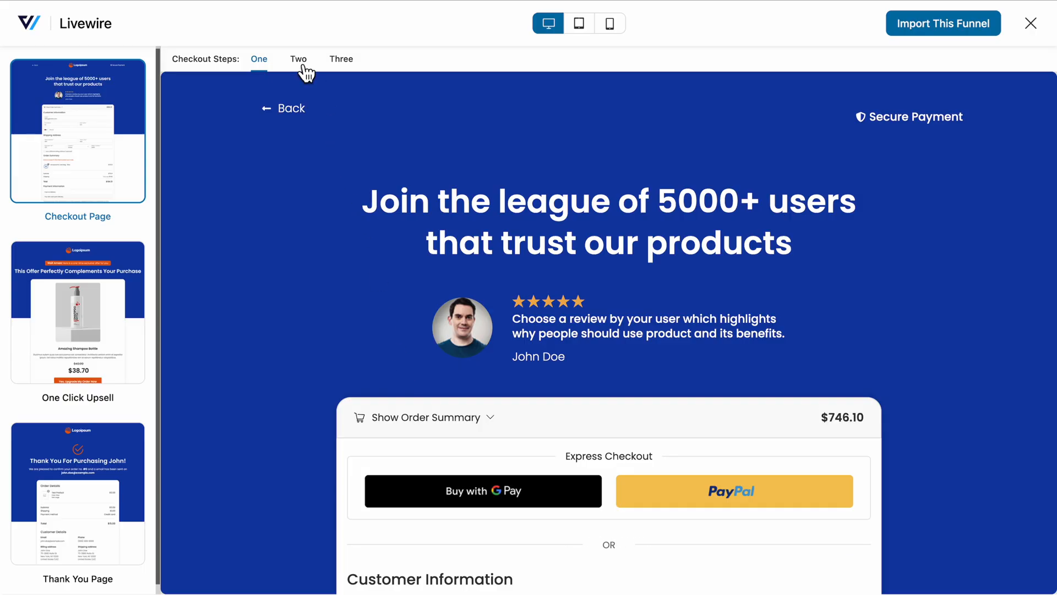
# Step: Import the two-step Livewire template as a checkout named 'Store Checkout'
pyautogui.click(298, 59)
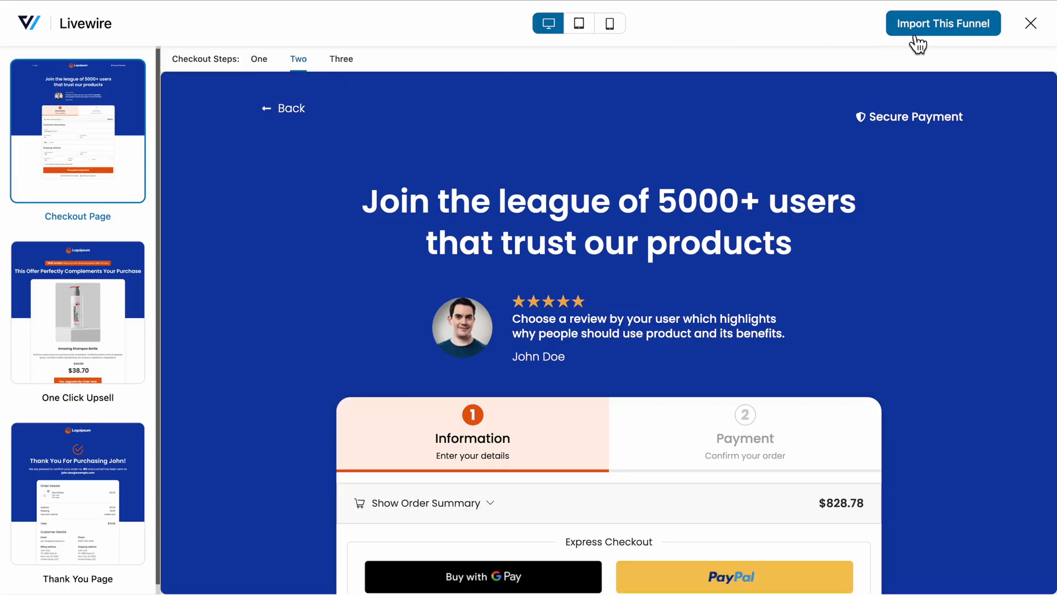
pyautogui.click(943, 23)
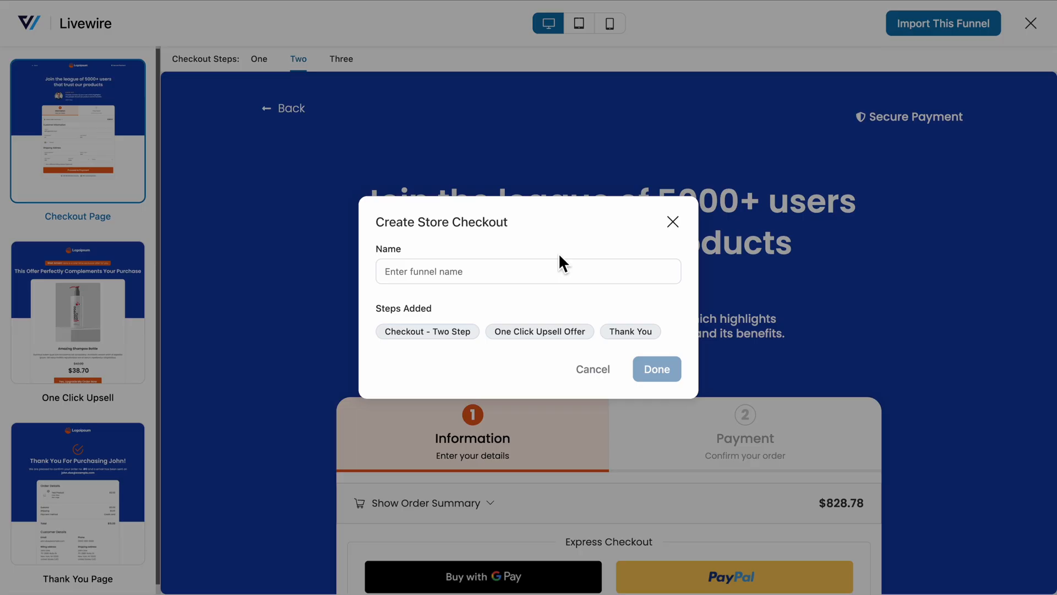
pyautogui.write('Store Checkout')
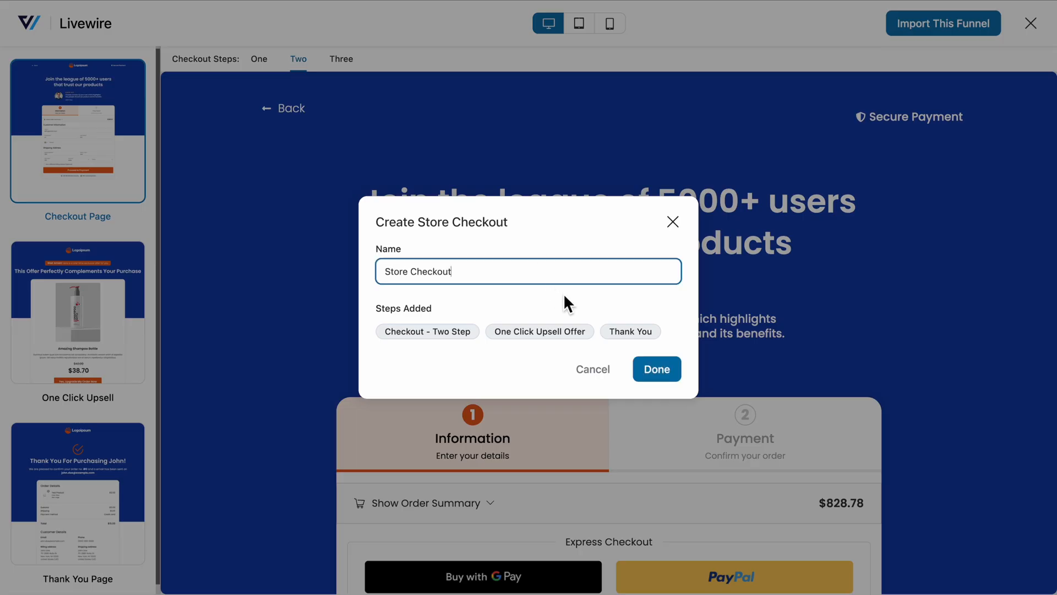
pyautogui.click(655, 369)
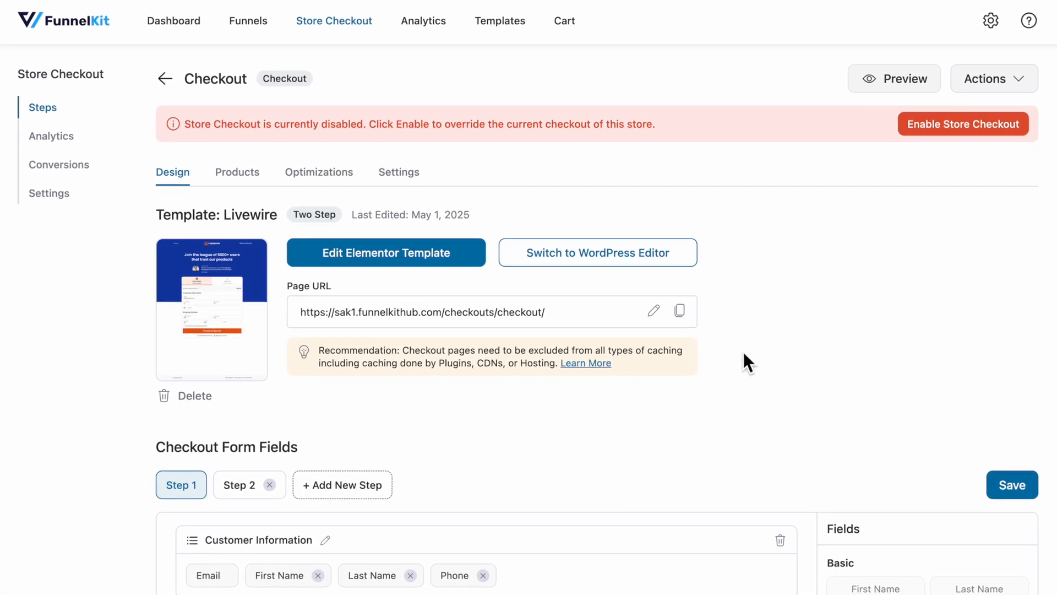
# Step: Scroll down to the Customer Information fields in Checkout Form Fields
pyautogui.scroll(-3)
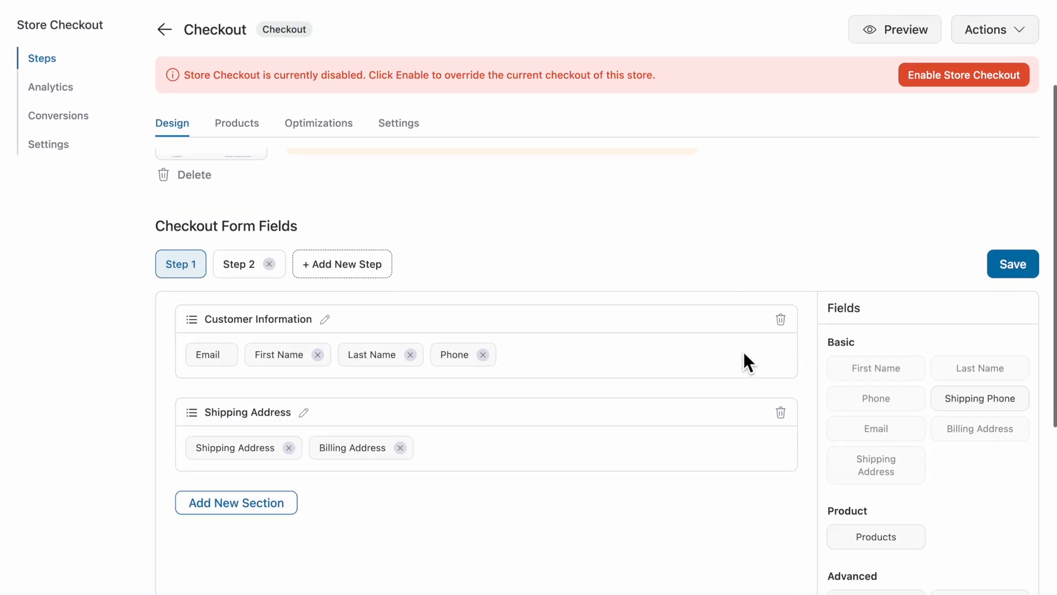
pyautogui.scroll(-3)
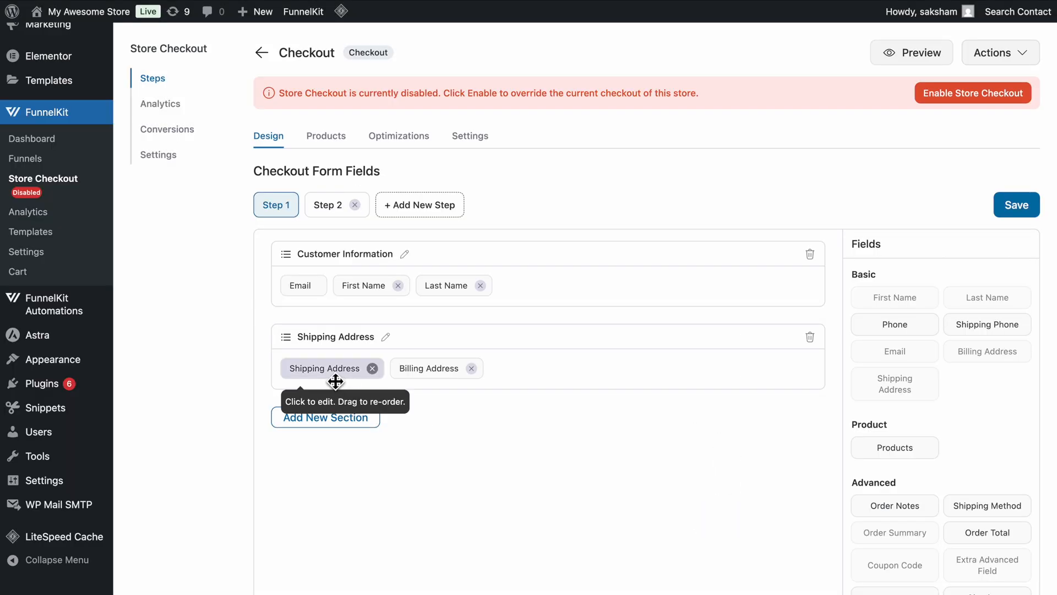
# Step: Hide the 'Apartment, suite, unit, etc.' line in the Shipping Address field and update
pyautogui.click(324, 368)
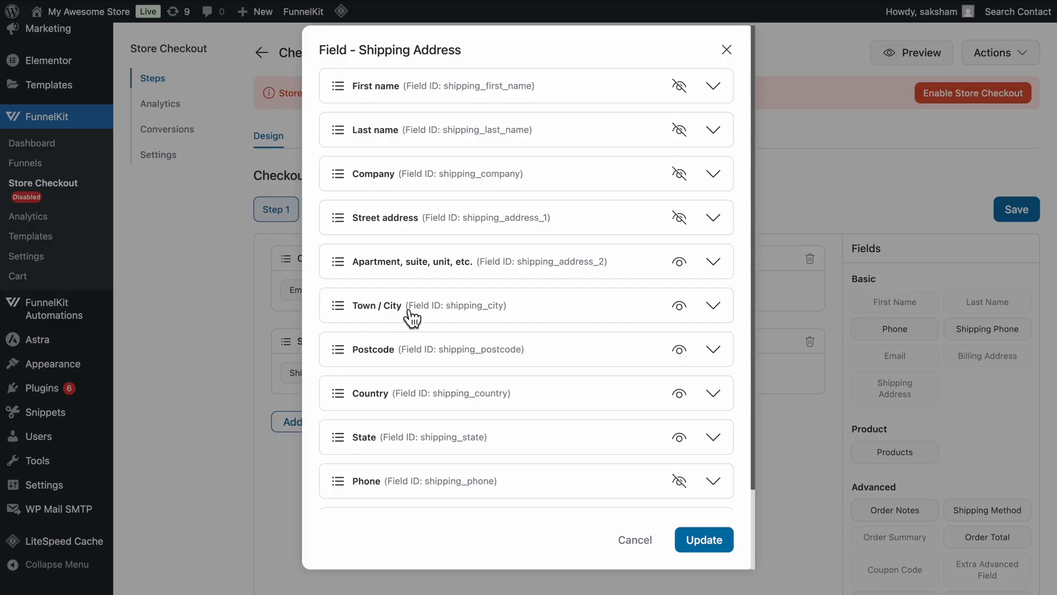
pyautogui.click(713, 261)
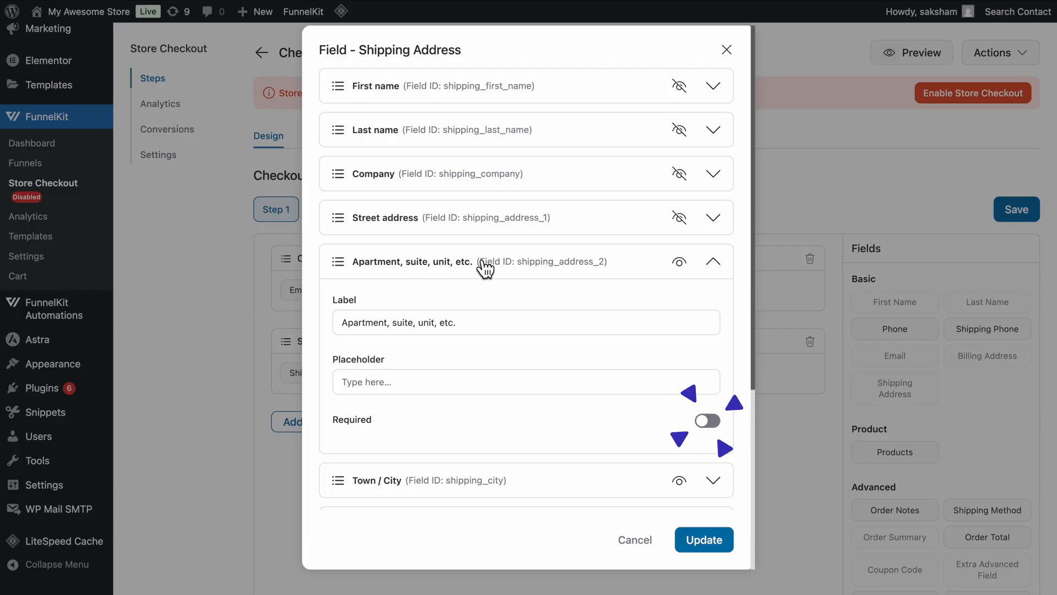
pyautogui.click(707, 421)
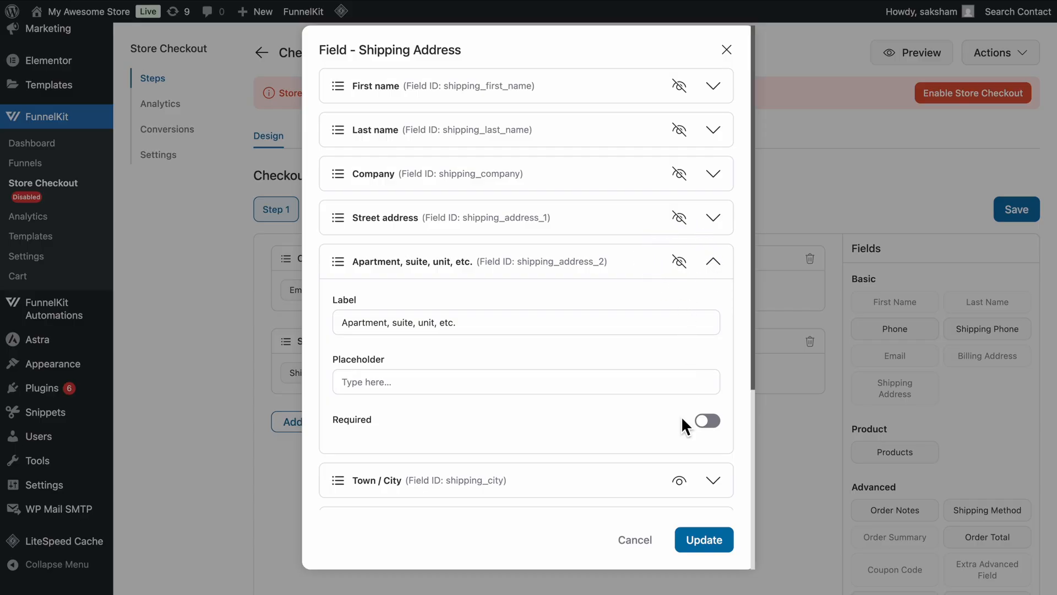
pyautogui.click(703, 539)
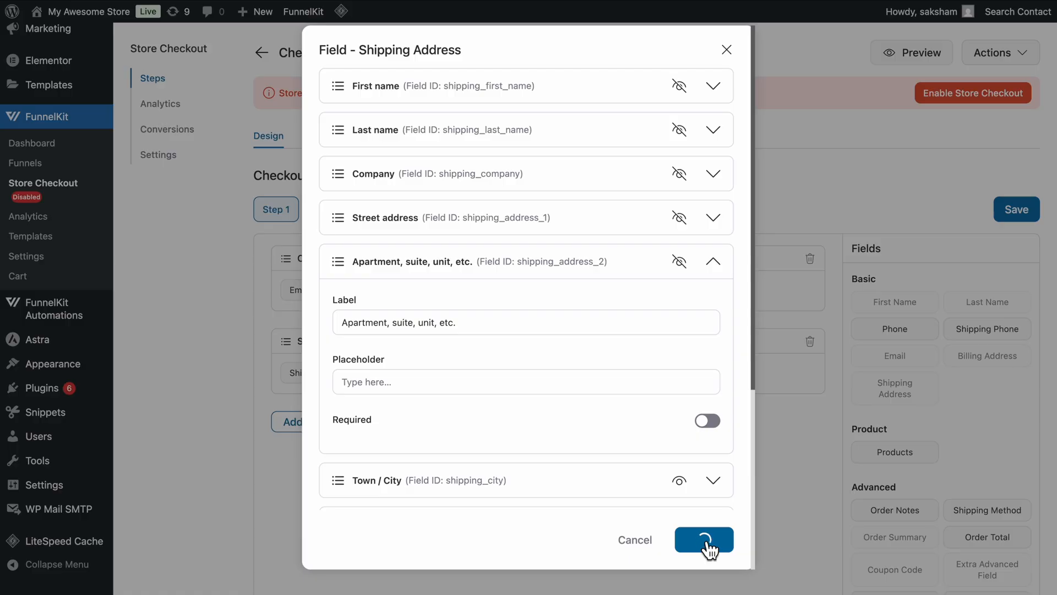
pyautogui.click(703, 539)
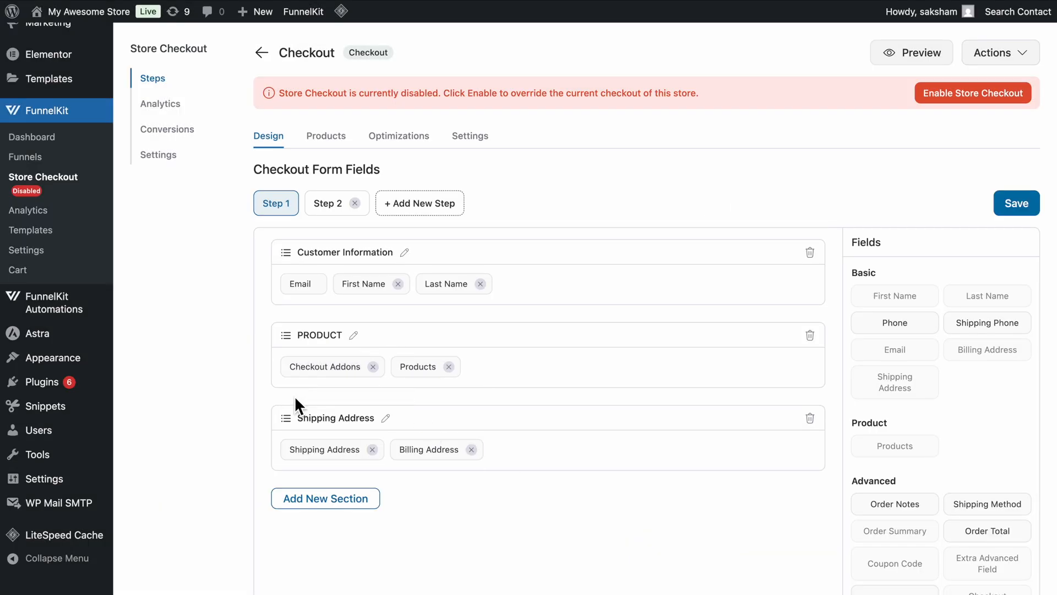
pyautogui.moveTo(615, 375)
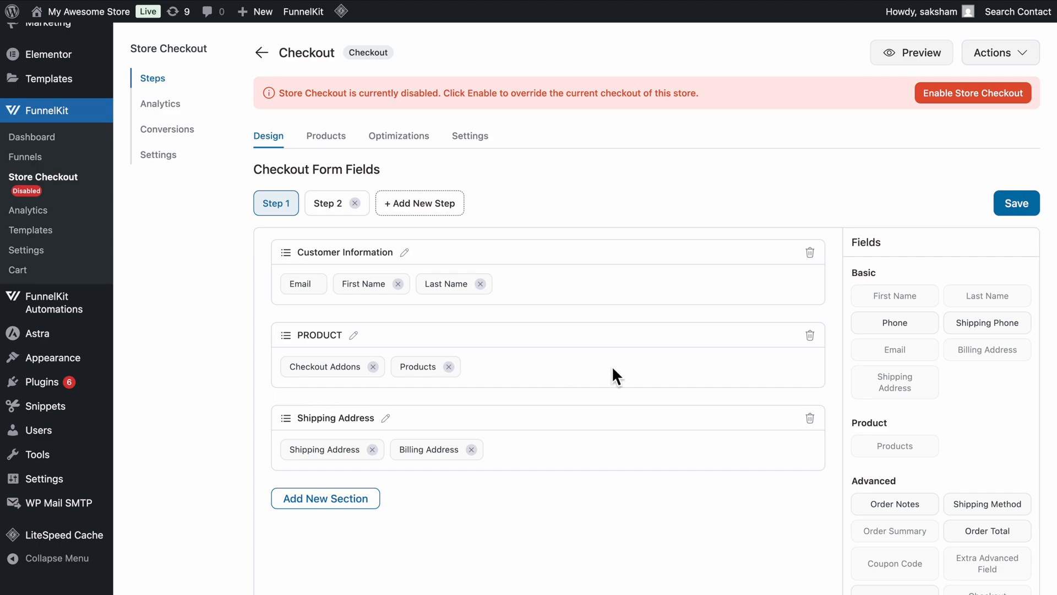
pyautogui.moveTo(817, 352)
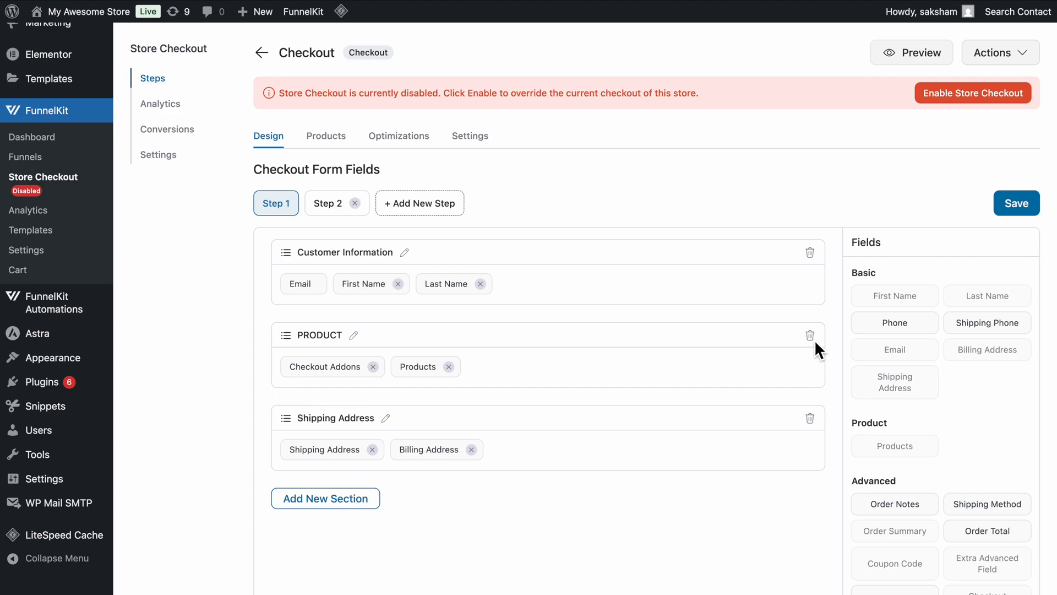
# Step: Bring up the field library listing advanced fields like Date Of Birth and Checkout Addons
pyautogui.click(810, 336)
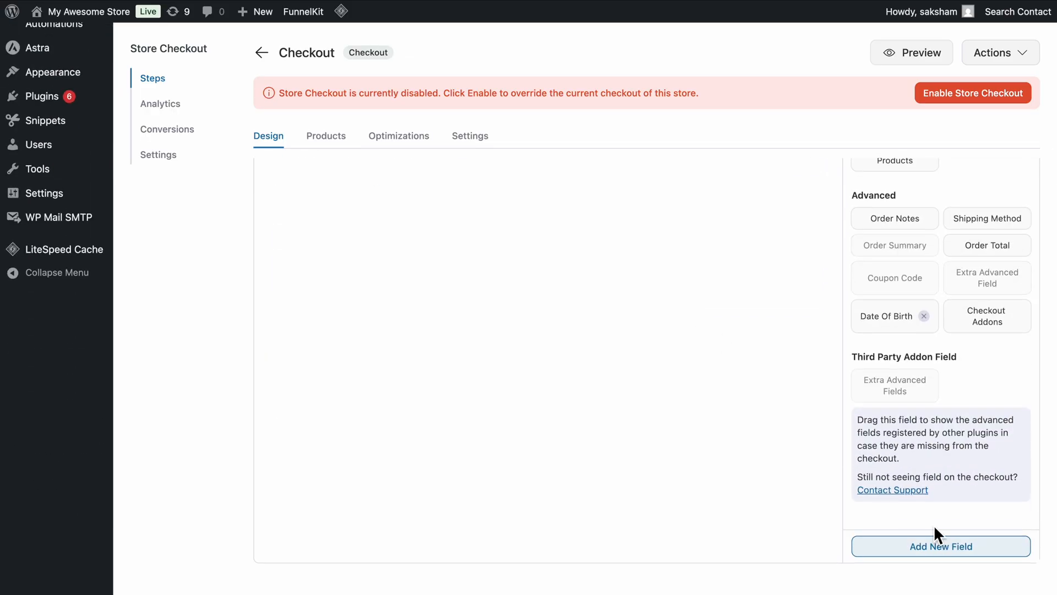
# Step: Add a required checkbox field 'Select Response:' with options Facebook|Instagram
pyautogui.click(940, 546)
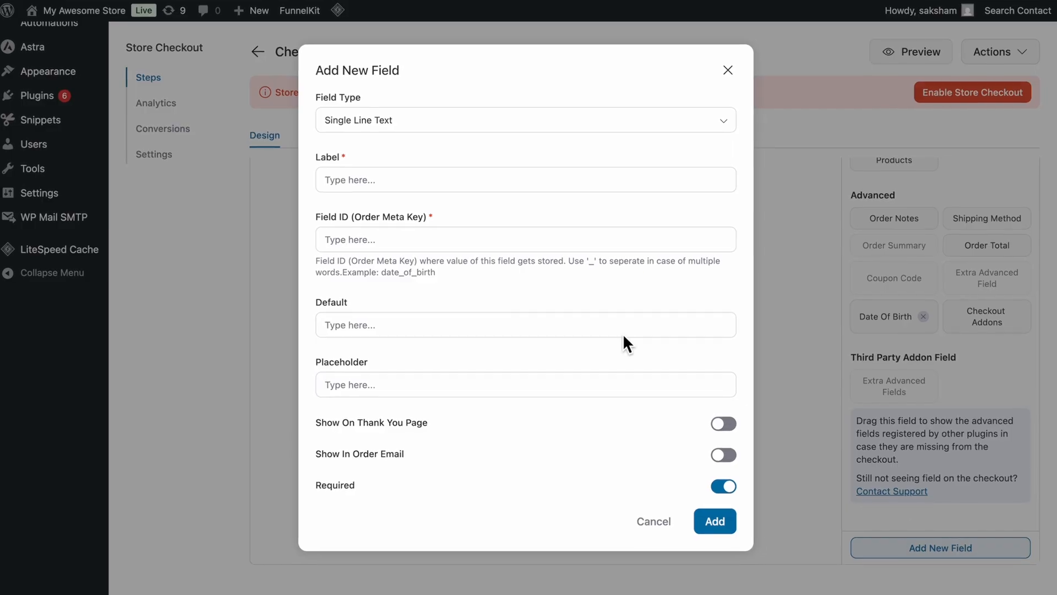
pyautogui.click(525, 120)
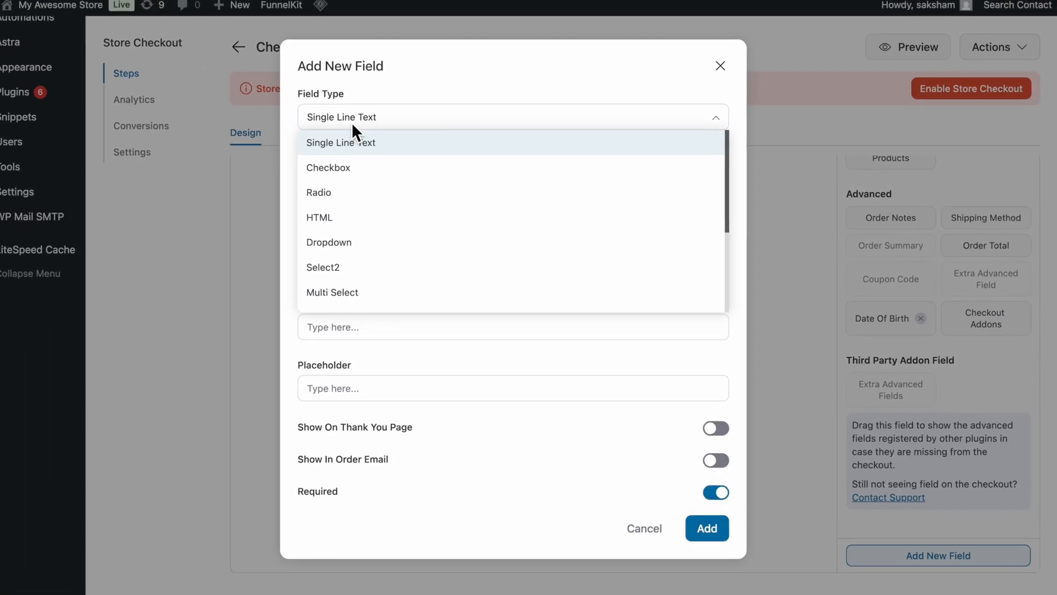
pyautogui.click(328, 168)
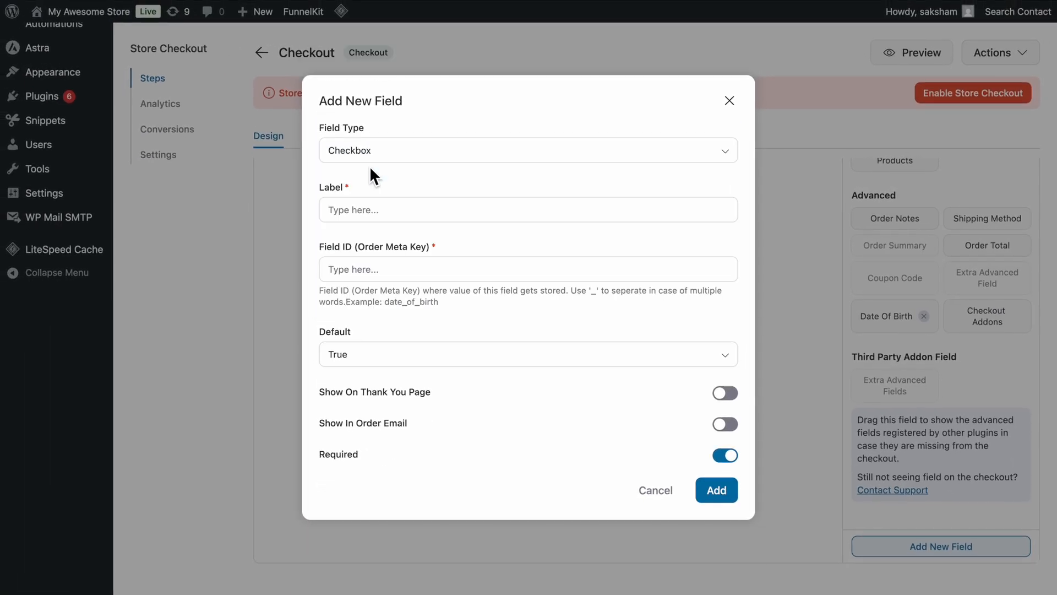
pyautogui.write('Facebook|Instagram')
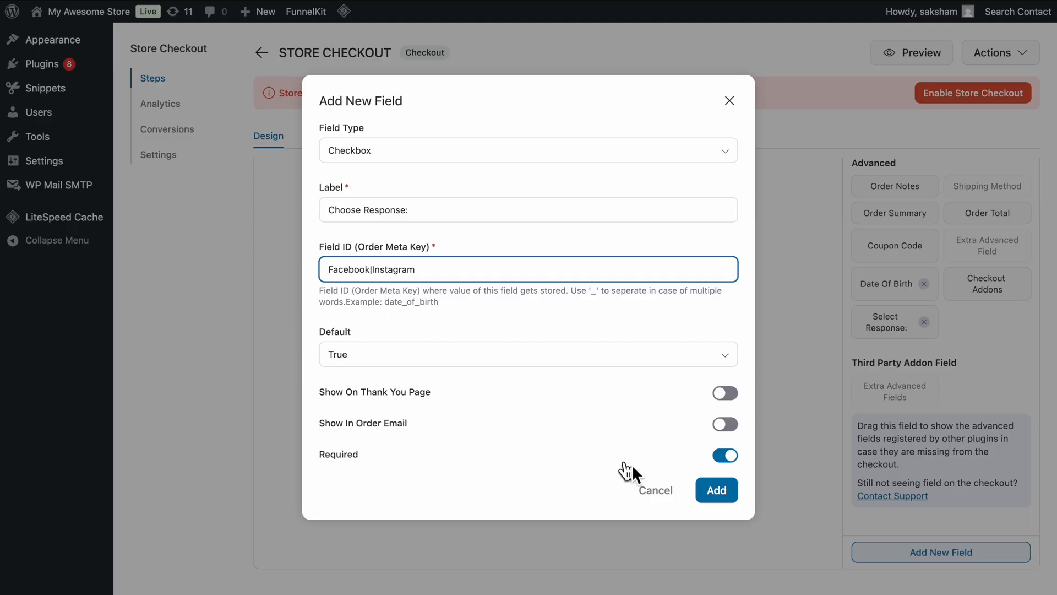
pyautogui.click(716, 489)
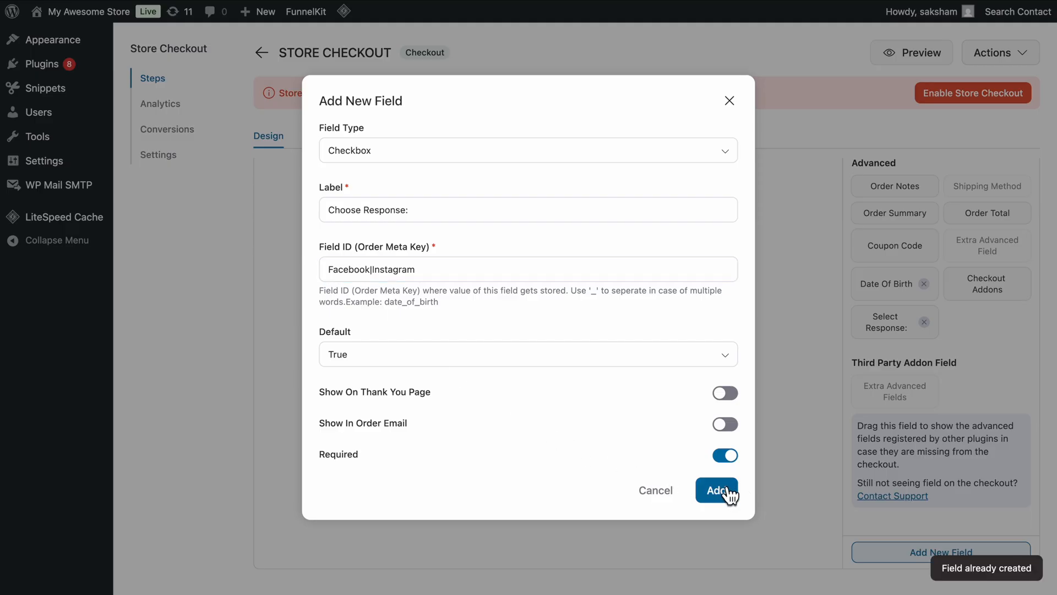
pyautogui.click(717, 490)
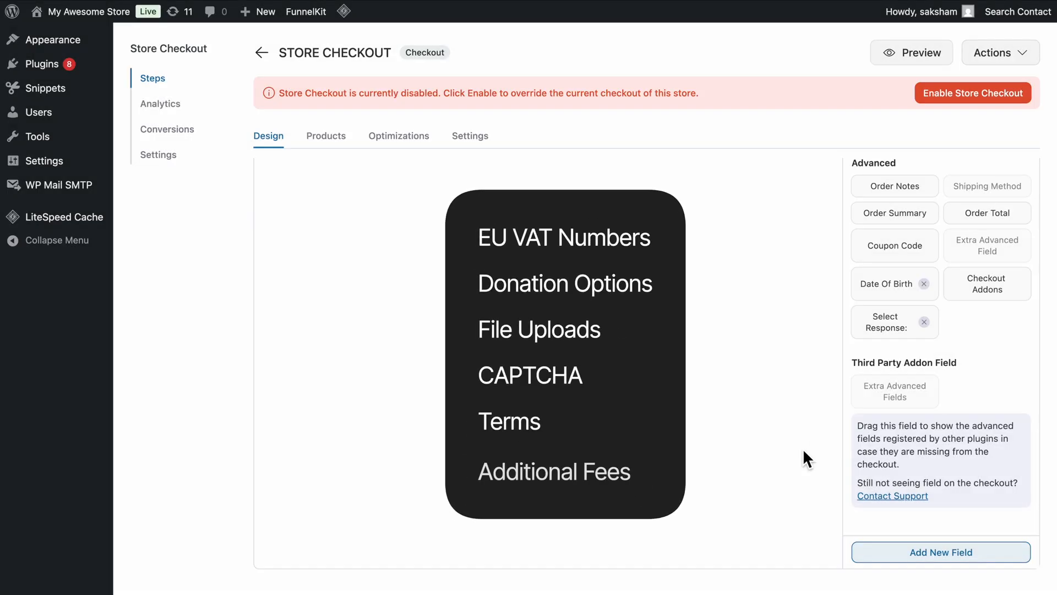
pyautogui.moveTo(891, 355)
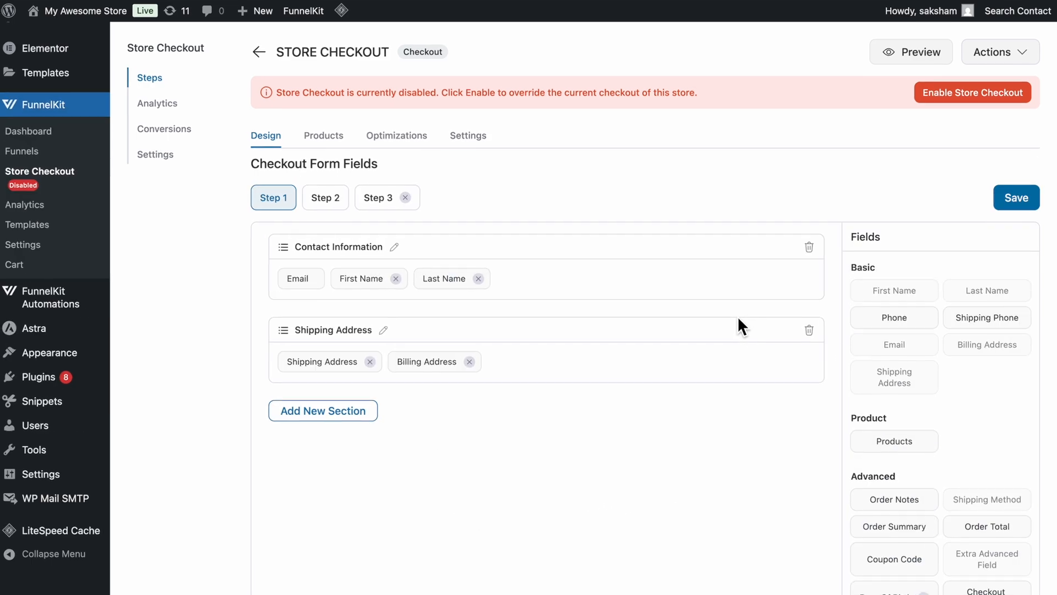
# Step: Check Step 2, then add Products to Step 1's Shipping Address section
pyautogui.click(324, 198)
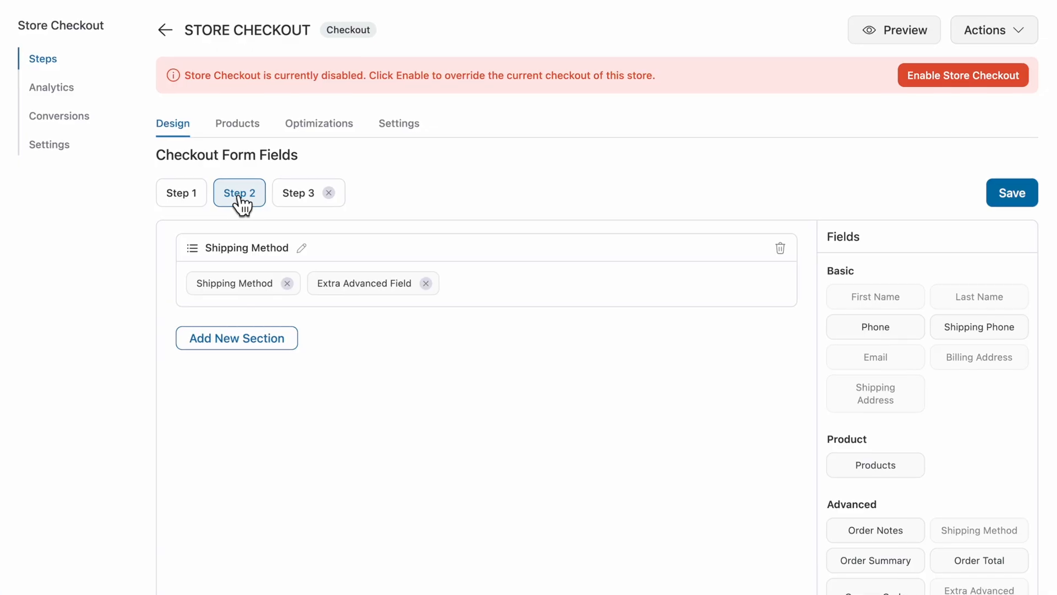
pyautogui.click(181, 193)
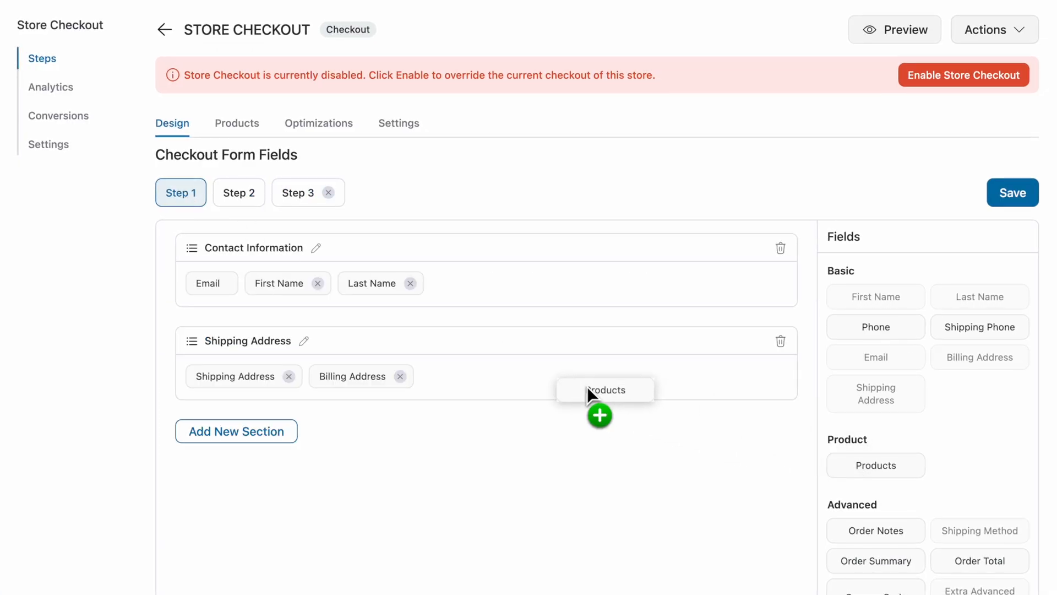
pyautogui.click(605, 389)
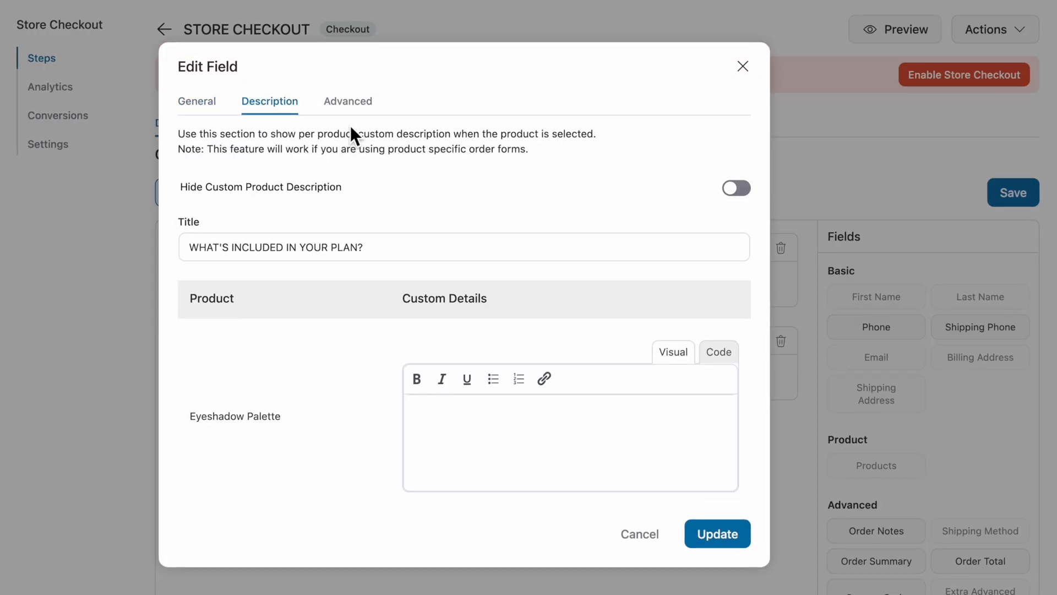
pyautogui.click(348, 101)
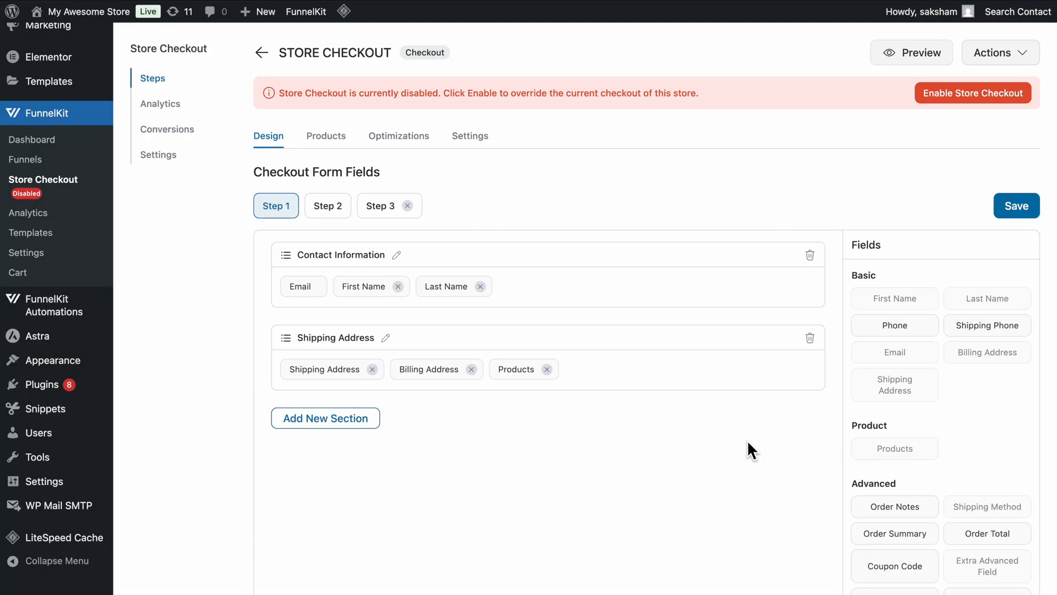
# Step: Save the form fields, go back to the Steps list, and enable Store Checkout
pyautogui.click(1017, 205)
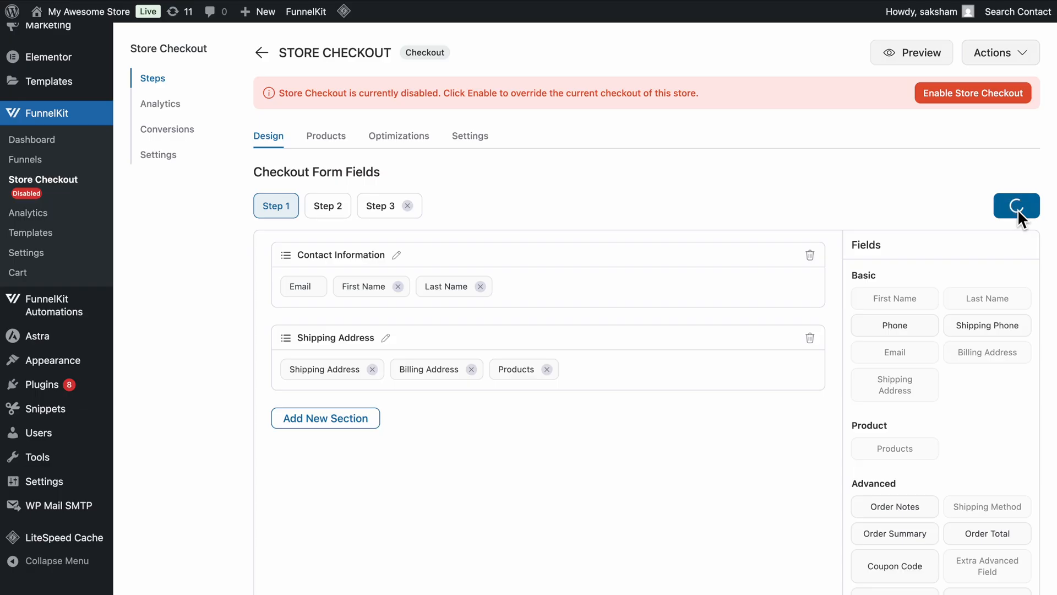
pyautogui.click(1016, 205)
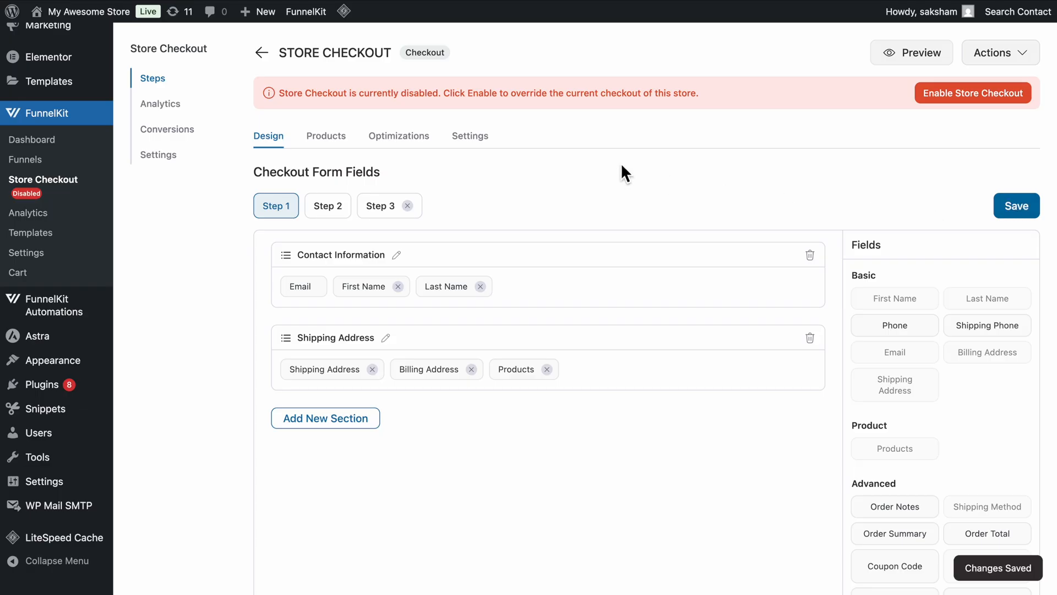
pyautogui.click(261, 51)
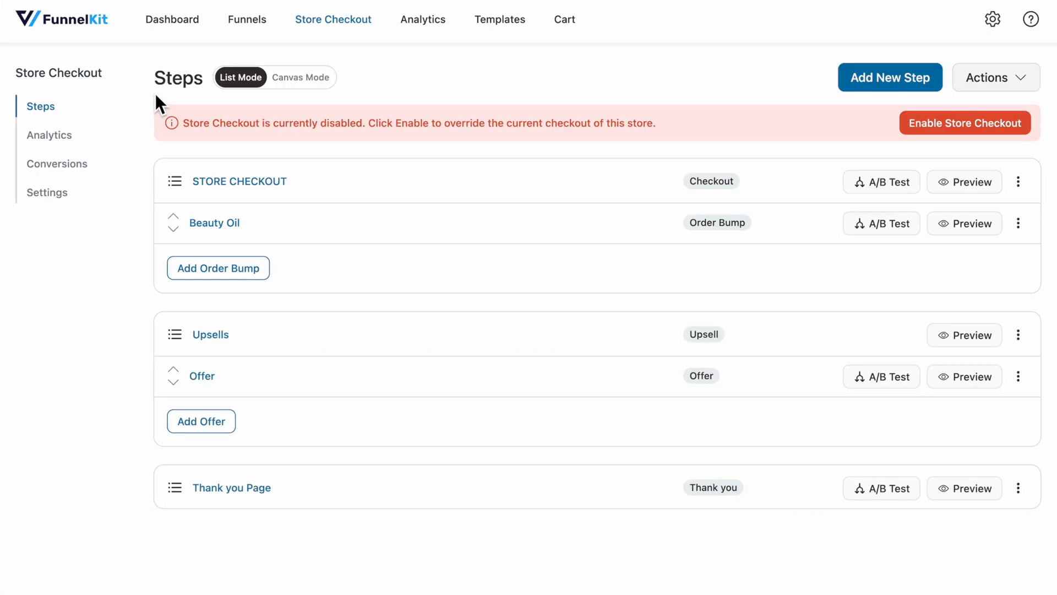
pyautogui.click(965, 123)
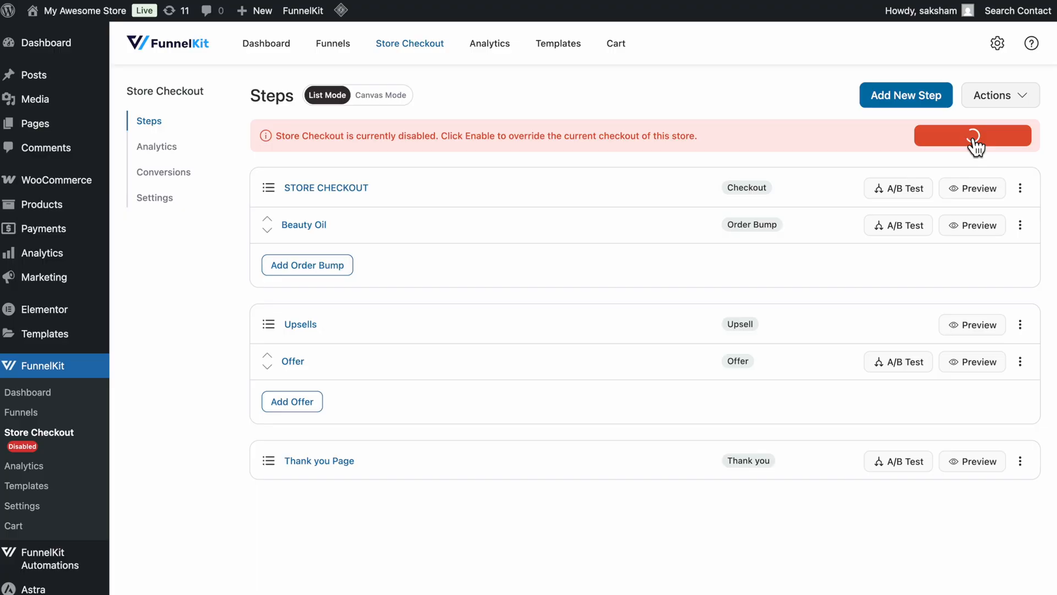
pyautogui.click(972, 135)
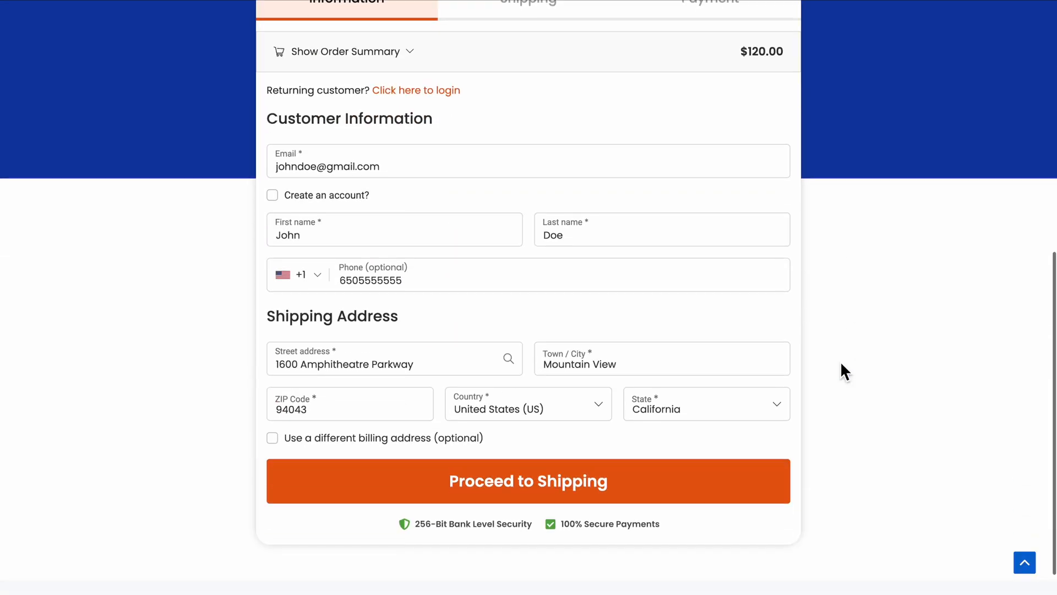
# Step: Advance the storefront checkout from information through shipping to the payment step
pyautogui.click(528, 480)
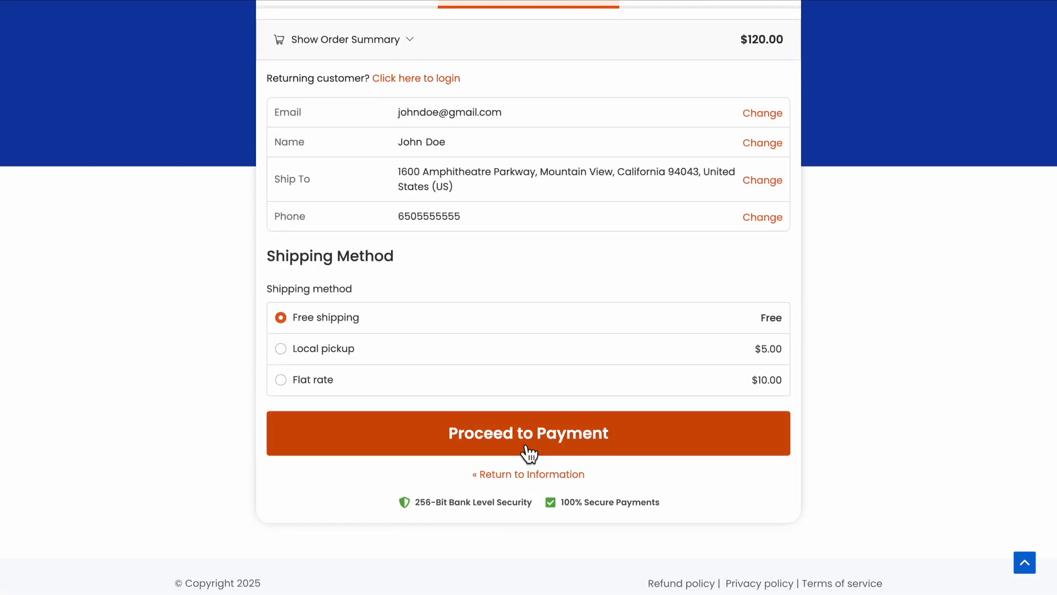
pyautogui.click(528, 433)
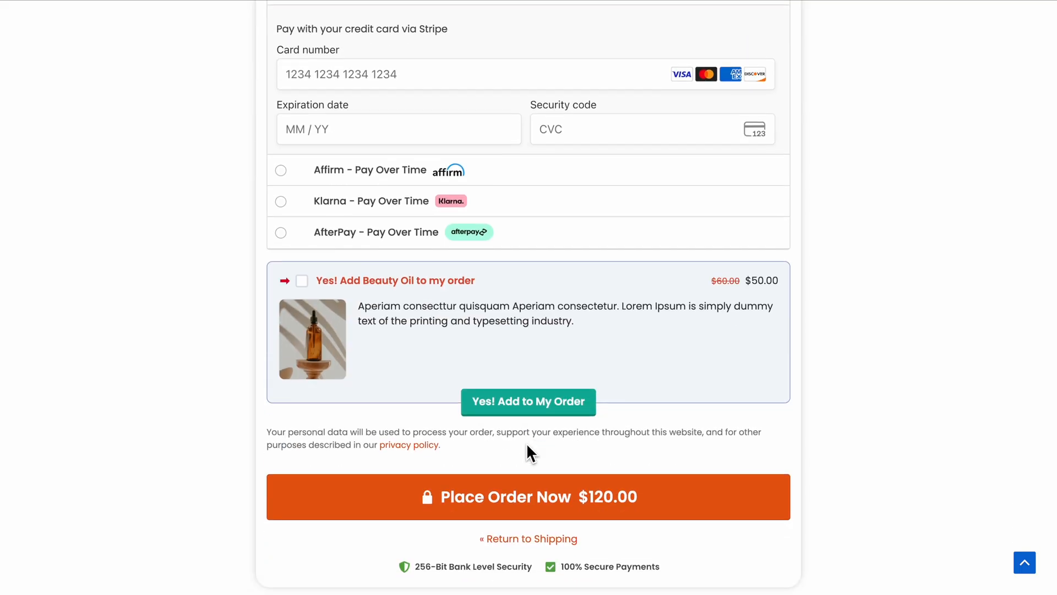